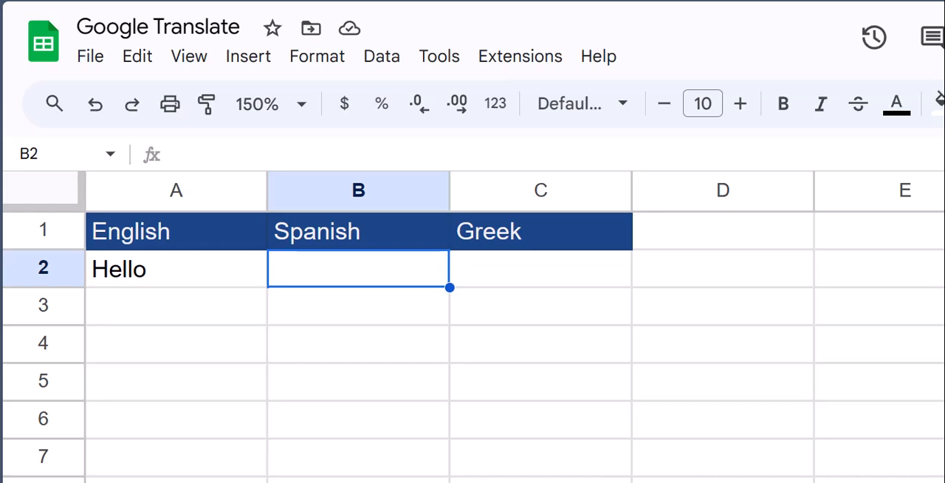
Step: Start a formula with = in cell B2 beside Hello
text(=)
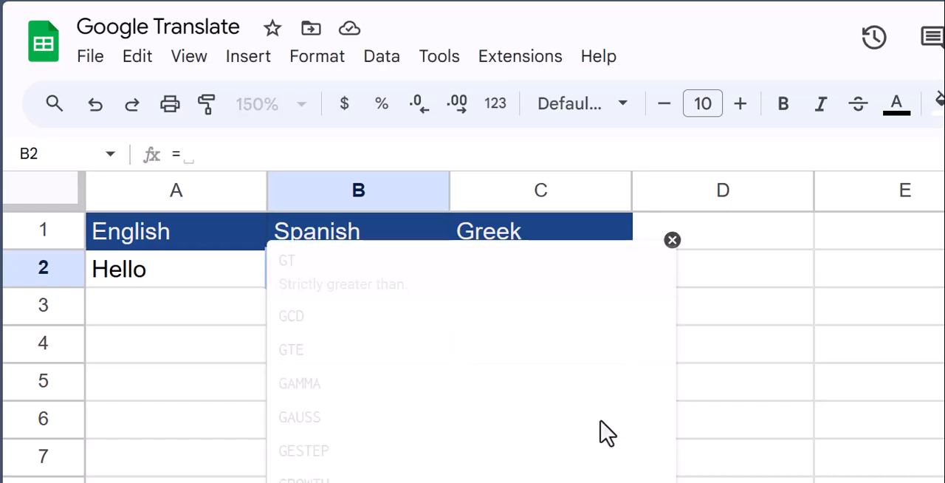
Step: Enter GOOGLETRANSLATE(A2,"en","es") in B2 so Hello becomes Hola
text(goo)
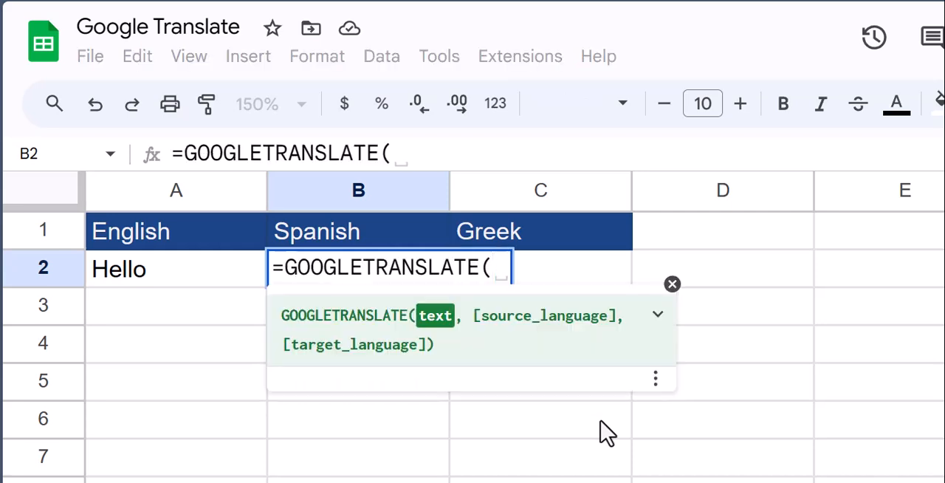
mouse_move(485, 376)
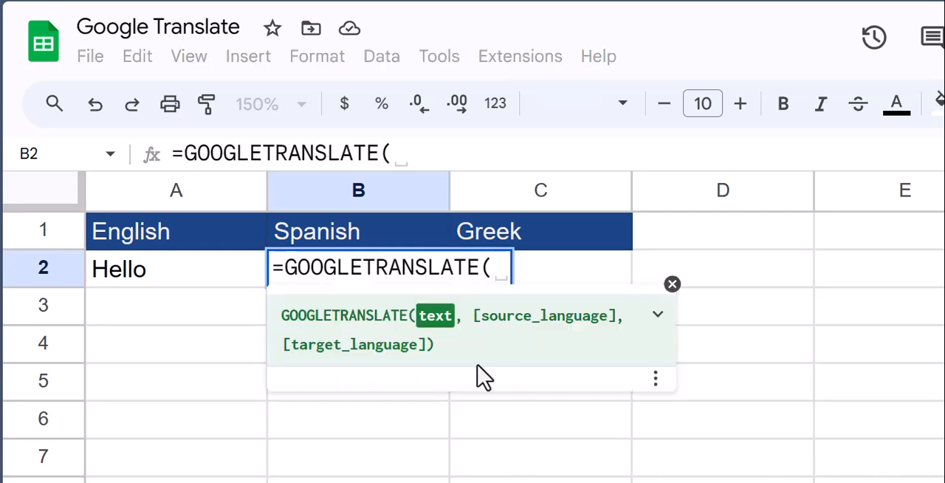
mouse_move(222, 288)
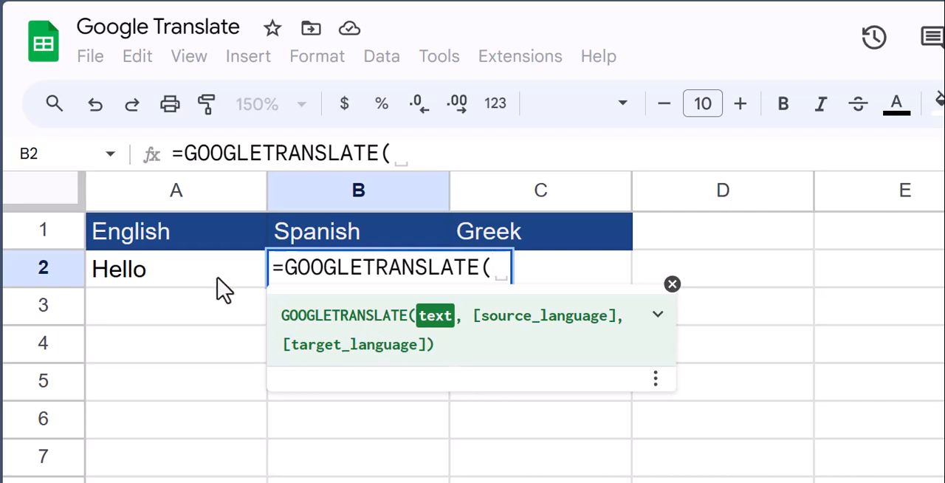
click(175, 269)
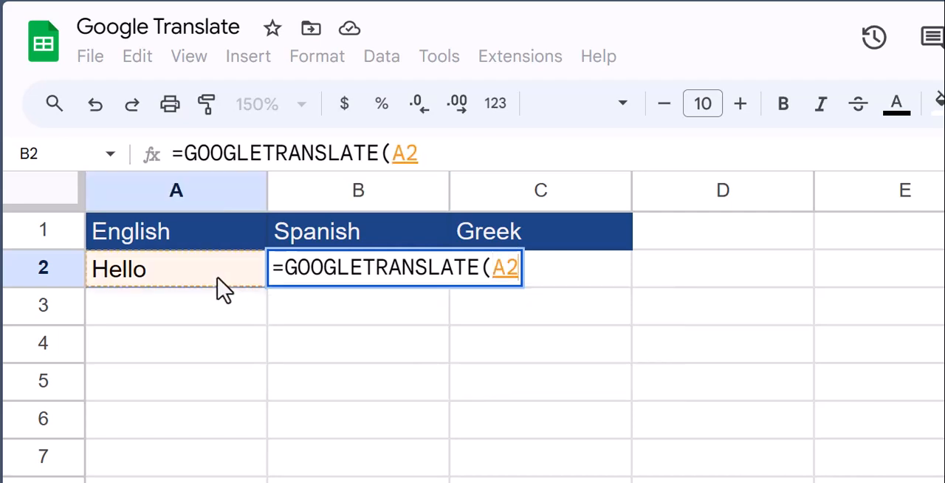
text(,)
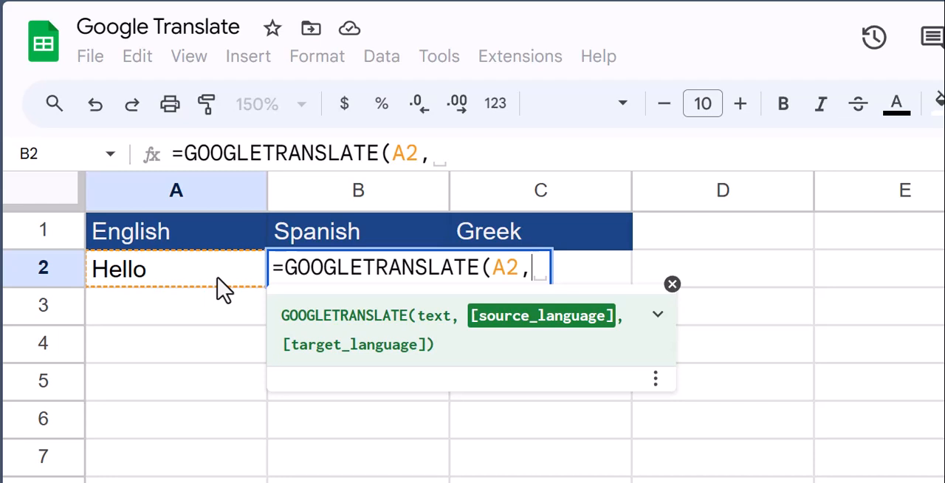
text("en")
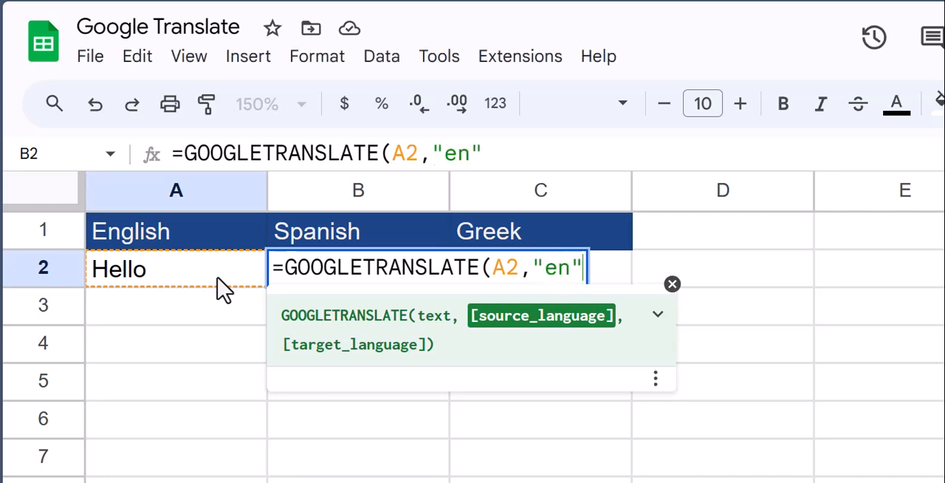
text(,)
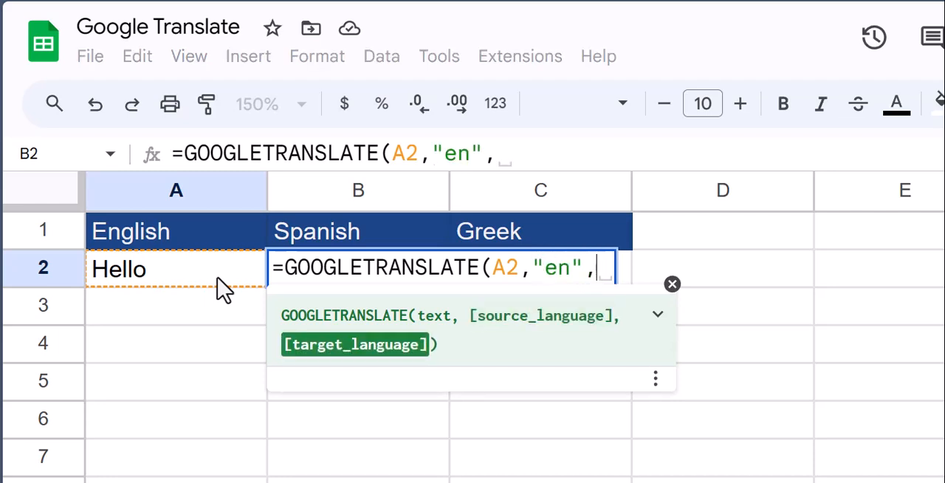
text("e)
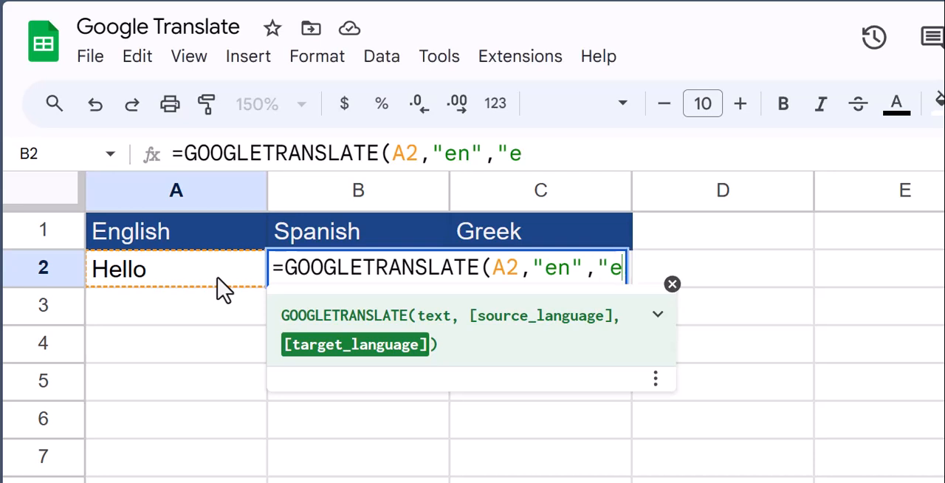
text(s"))
click(541, 269)
text(=GOOGLETRANSLATE()
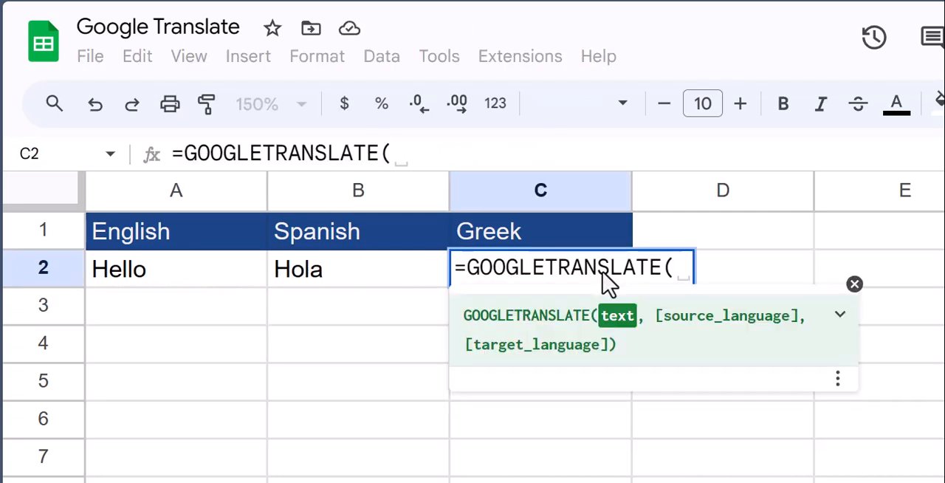
Step: Enter GOOGLETRANSLATE(A2,"en","el") in C2 so Hello becomes Γειά σου
click(175, 269)
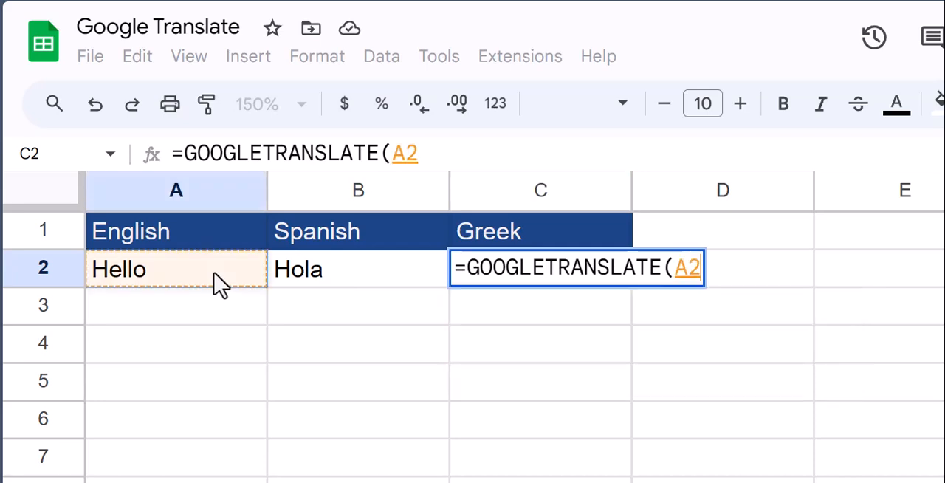
text(,"en")
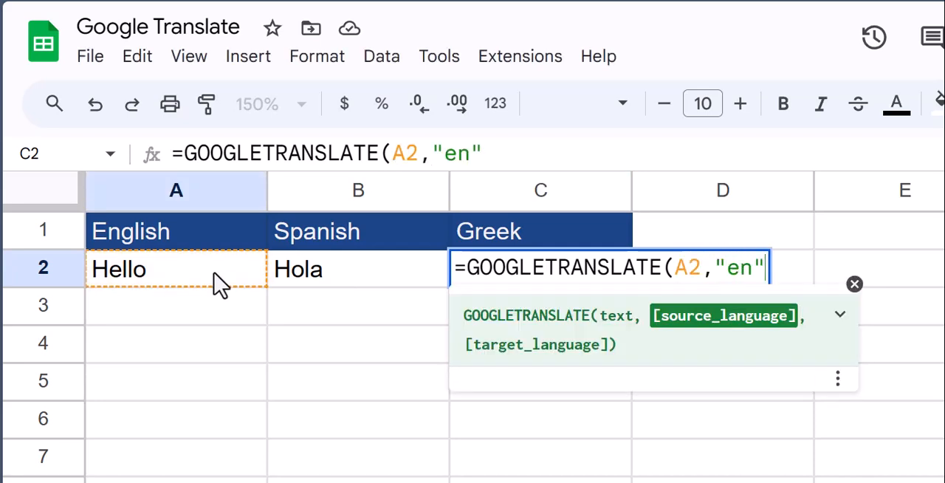
text(,")
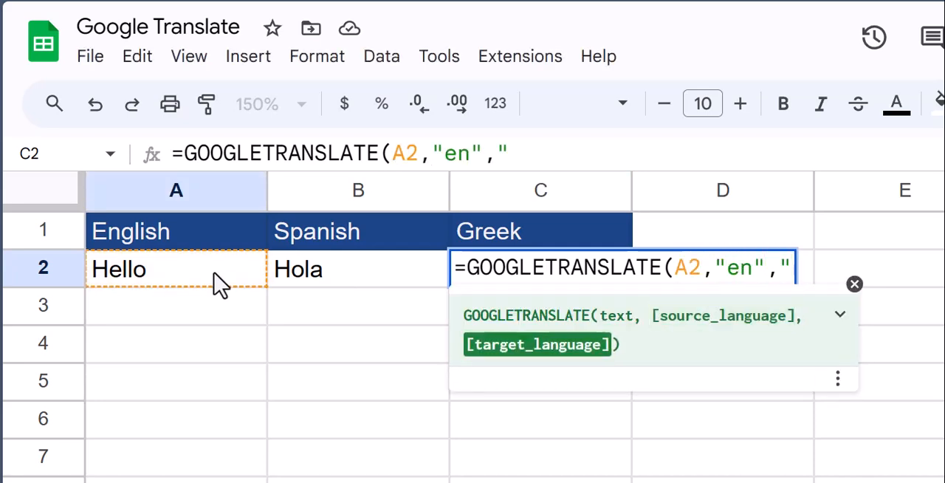
text(el"))
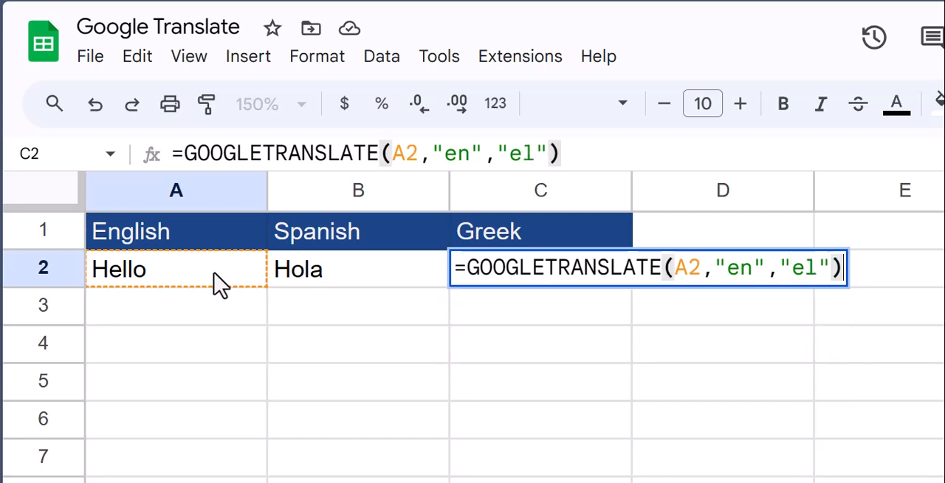
key(Enter)
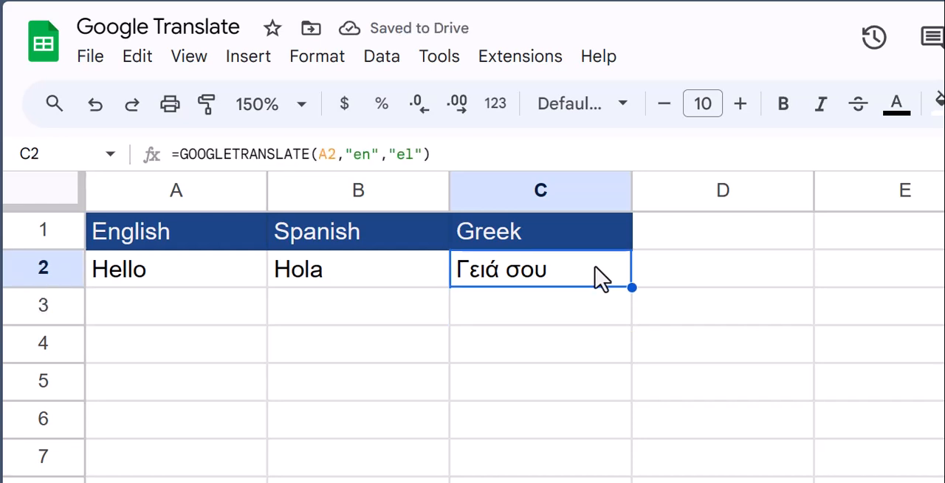